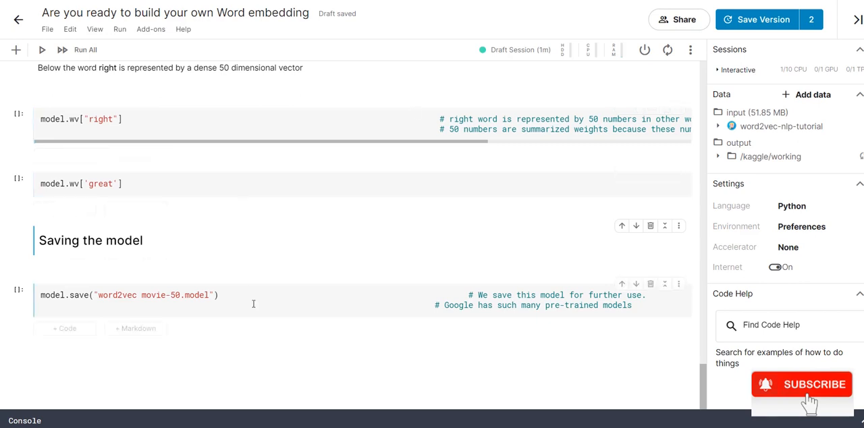
{"action": "mouse_move", "coordinate": [260, 310]}
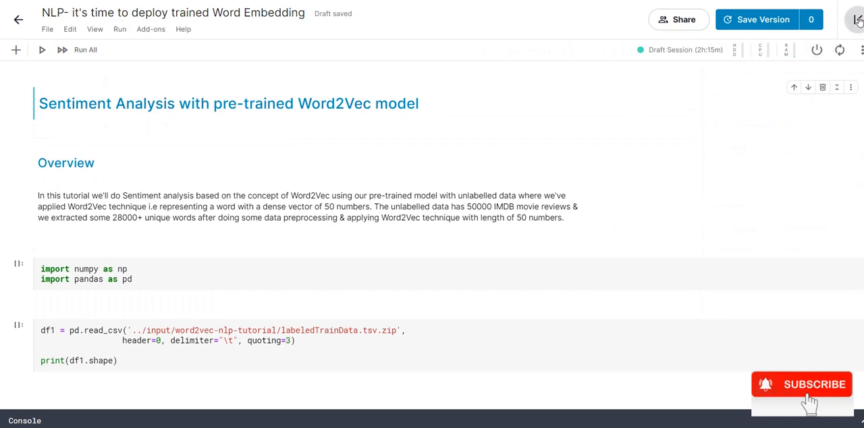
Reveal the right sidebar to attach the w2v-model dataset with word2vec movie-50.model.
{"action": "left_click", "coordinate": [858, 16]}
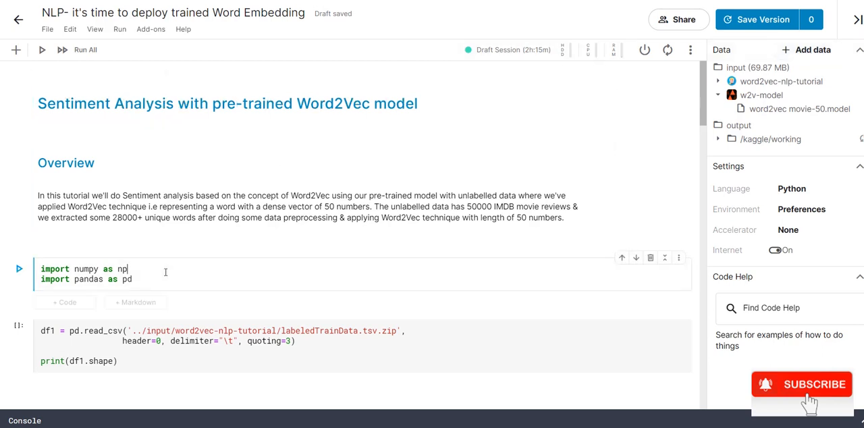
Run the numpy and pandas import cell and expand the word2vec-nlp-tutorial input files.
{"action": "left_click", "coordinate": [19, 269]}
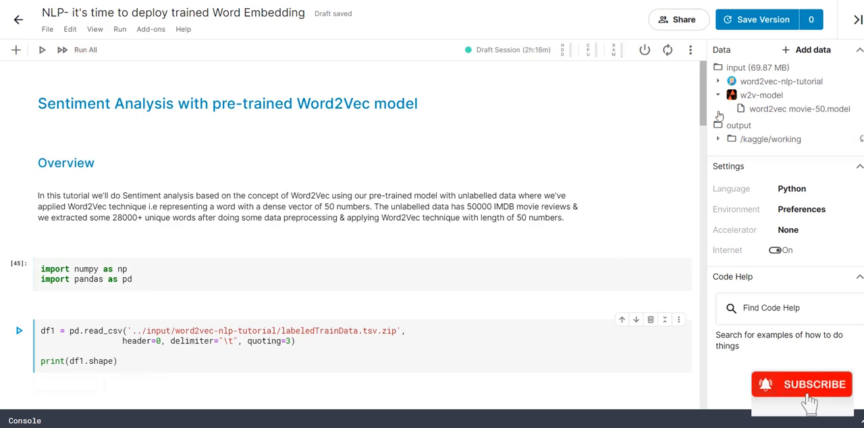
{"action": "left_click", "coordinate": [781, 81]}
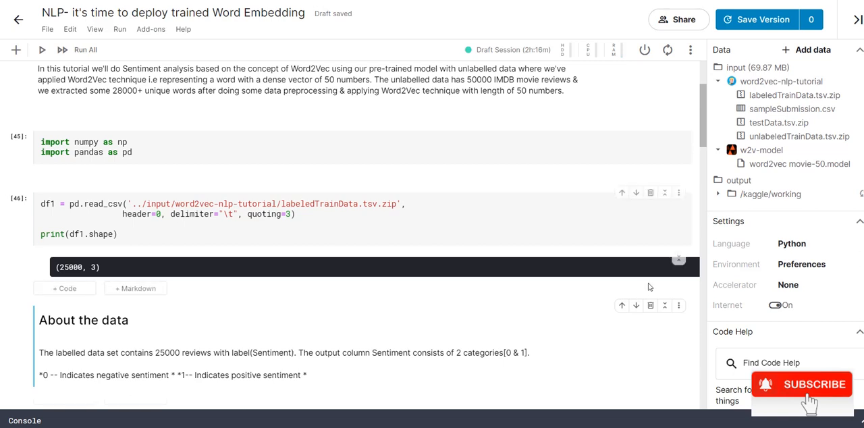
Show review rows 10–14 with df1.iloc[10:15,:] and reach the train_test_split cell.
{"action": "scroll", "scroll_direction": "down", "scroll_amount": 3}
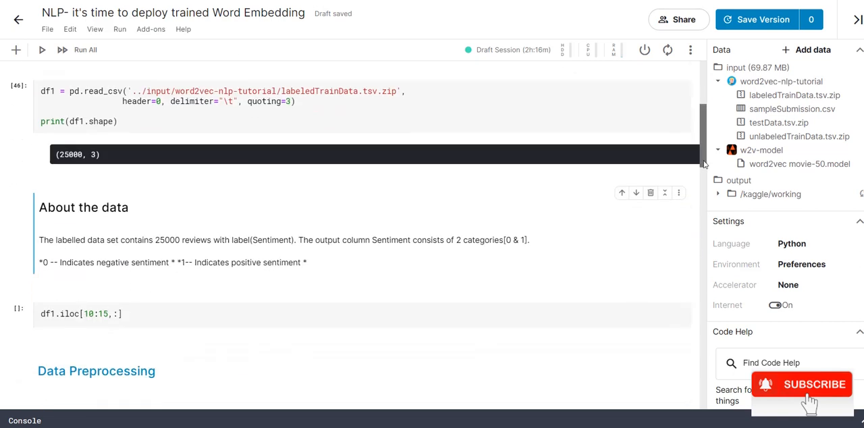
{"action": "scroll", "scroll_direction": "down", "scroll_amount": 3}
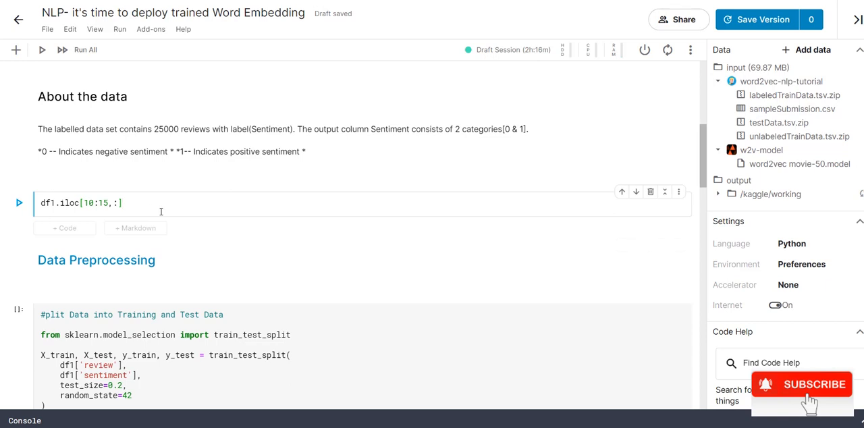
{"action": "left_click", "coordinate": [19, 203]}
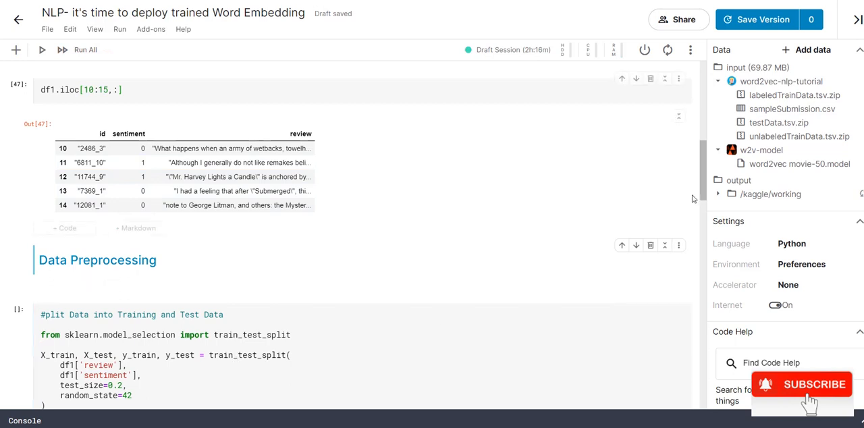
{"action": "scroll", "scroll_direction": "down", "scroll_amount": 3}
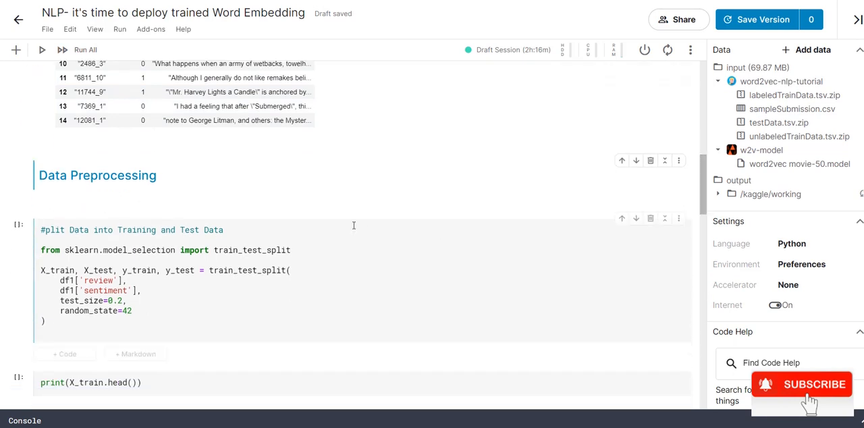
{"action": "mouse_move", "coordinate": [209, 287]}
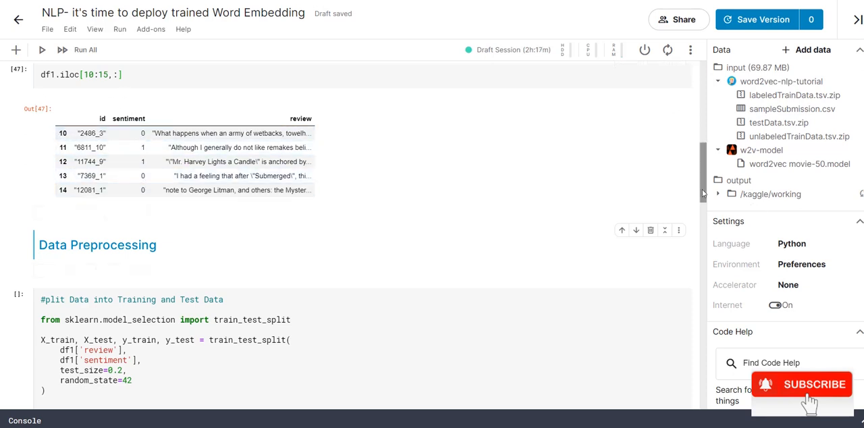
{"action": "scroll", "scroll_direction": "down", "scroll_amount": 3}
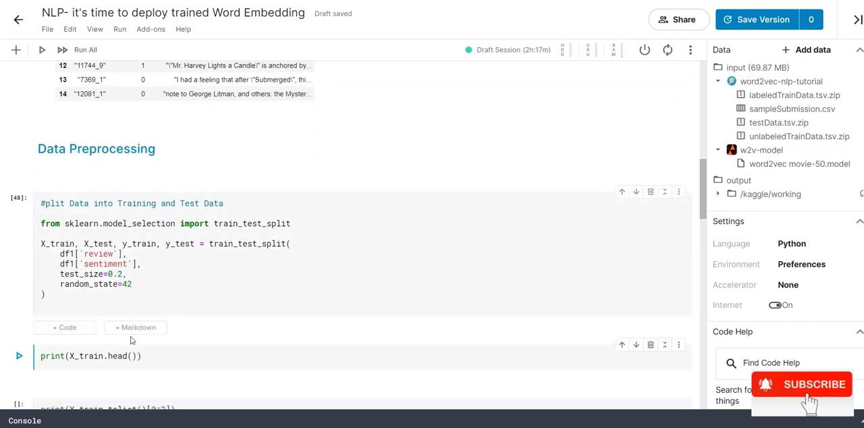
Print X_train.head() and then the full text of the first two reviews as a list.
{"action": "left_click", "coordinate": [90, 356]}
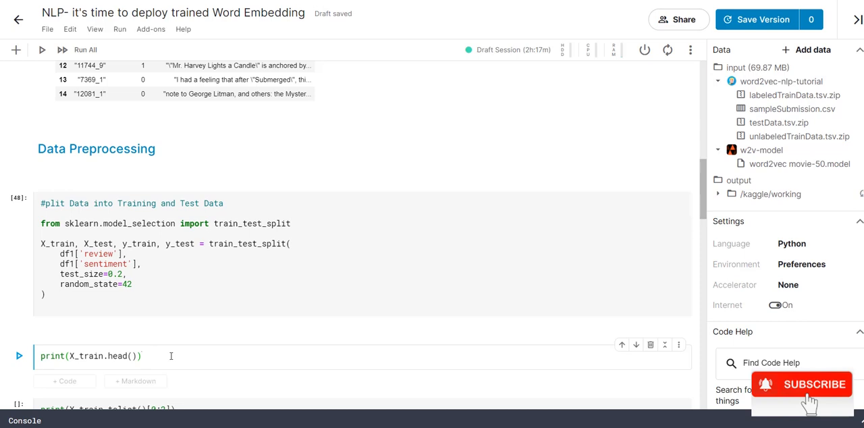
{"action": "left_click", "coordinate": [19, 356]}
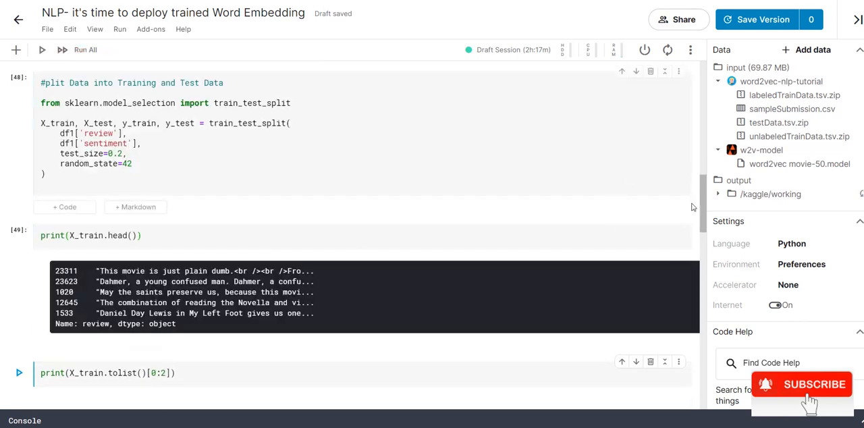
{"action": "scroll", "scroll_direction": "down", "scroll_amount": 3}
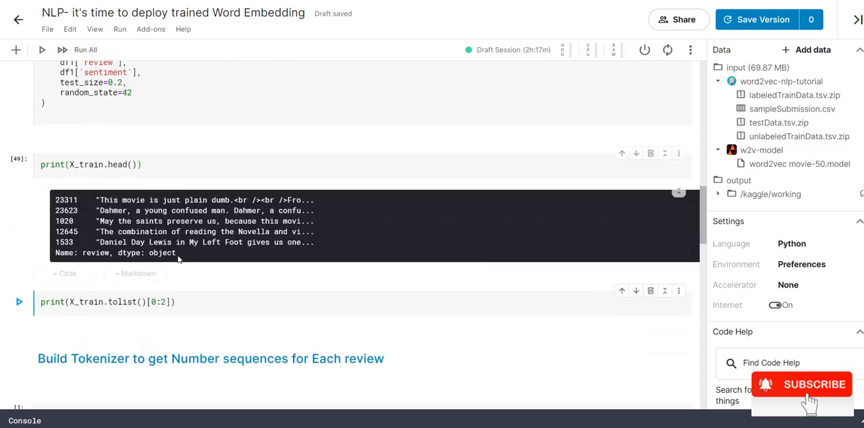
{"action": "mouse_move", "coordinate": [195, 262]}
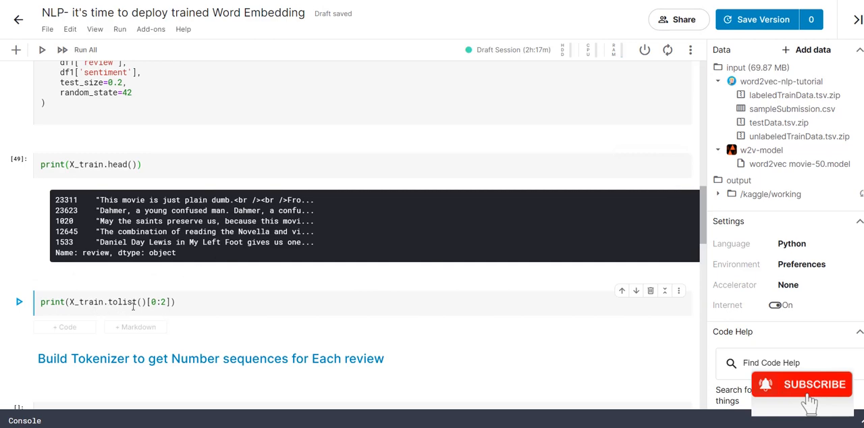
{"action": "left_click", "coordinate": [173, 302]}
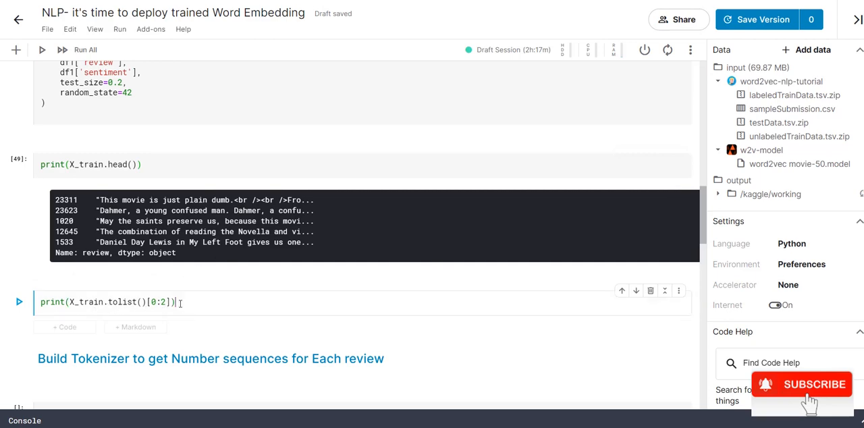
{"action": "left_click", "coordinate": [19, 302]}
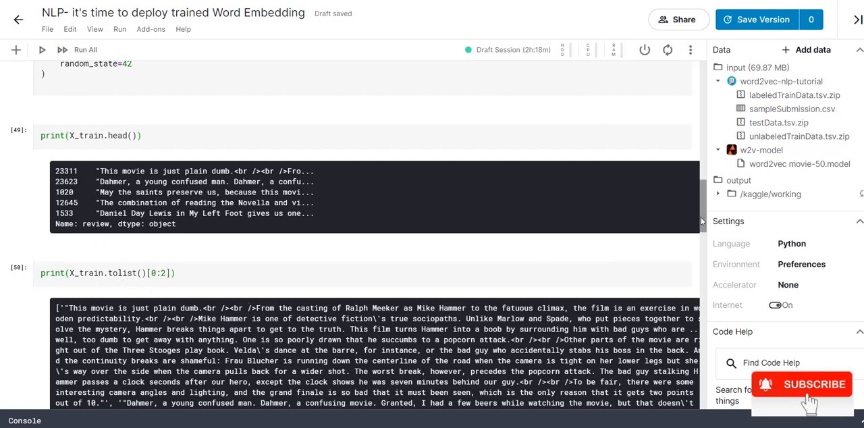
Fit the Keras tokenizer and print the first two reviews as number sequences.
{"action": "scroll", "scroll_direction": "down", "scroll_amount": 3}
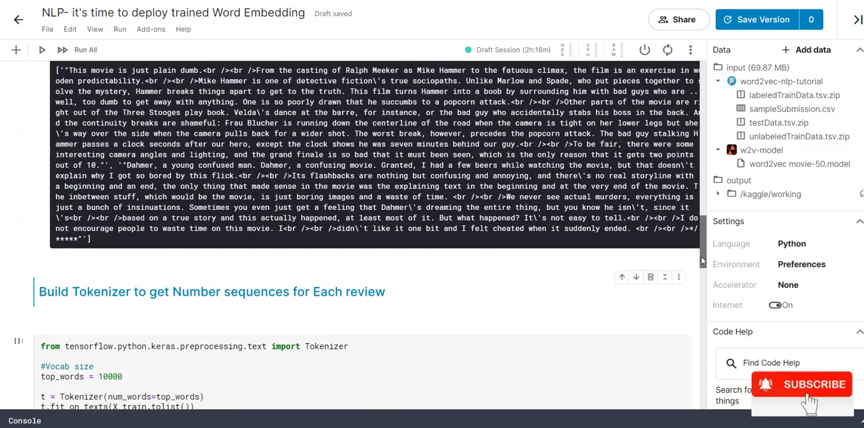
{"action": "scroll", "scroll_direction": "down", "scroll_amount": 3}
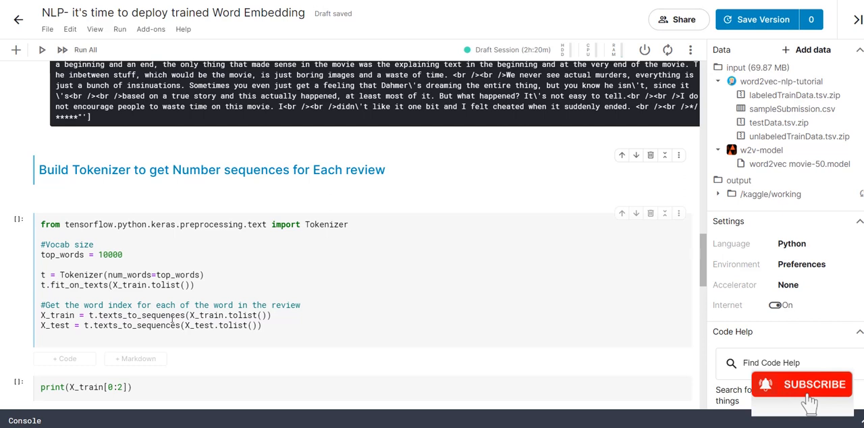
{"action": "left_click", "coordinate": [184, 297]}
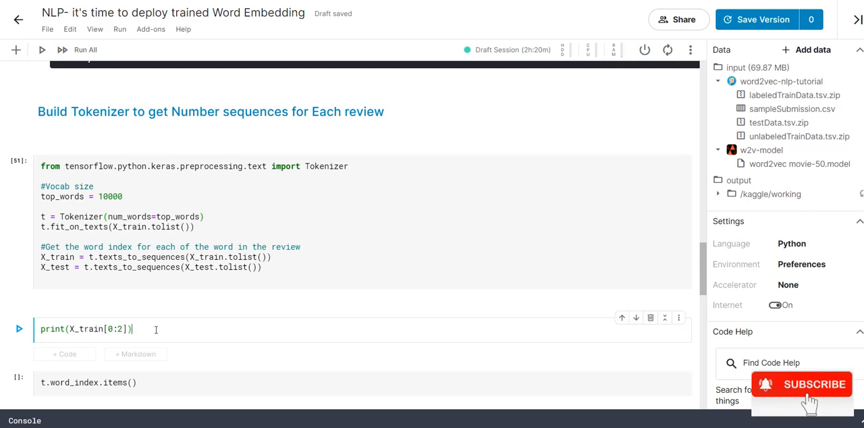
{"action": "left_click", "coordinate": [19, 329]}
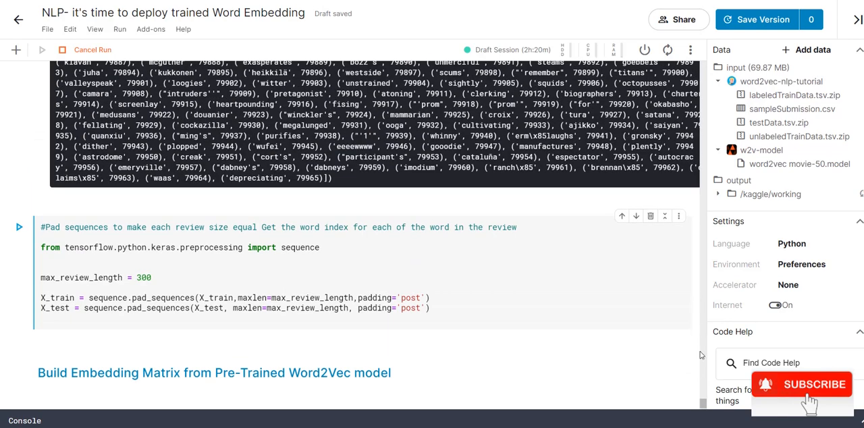
{"action": "left_click", "coordinate": [41, 49]}
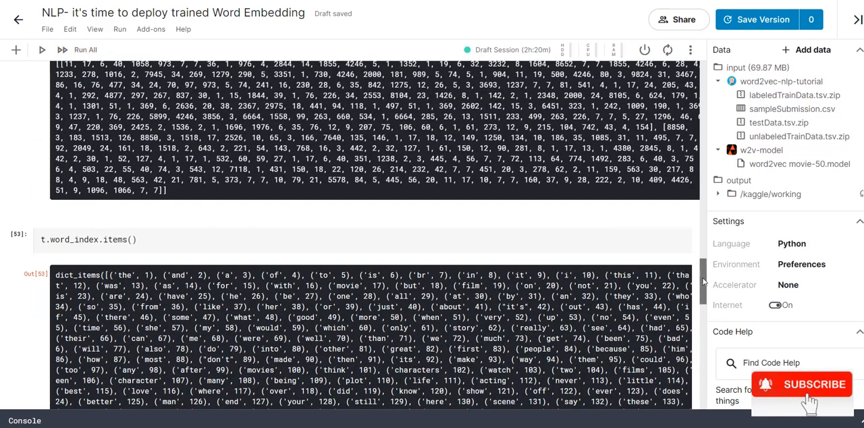
{"action": "scroll", "scroll_direction": "down", "scroll_amount": 3}
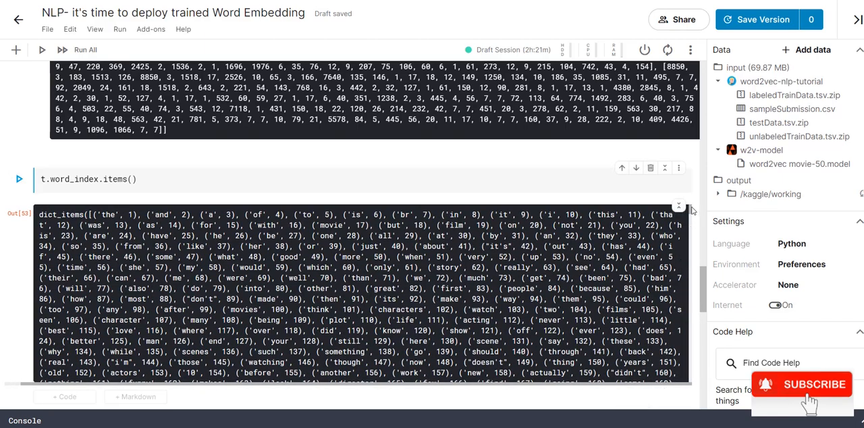
{"action": "scroll", "scroll_direction": "down", "scroll_amount": 3}
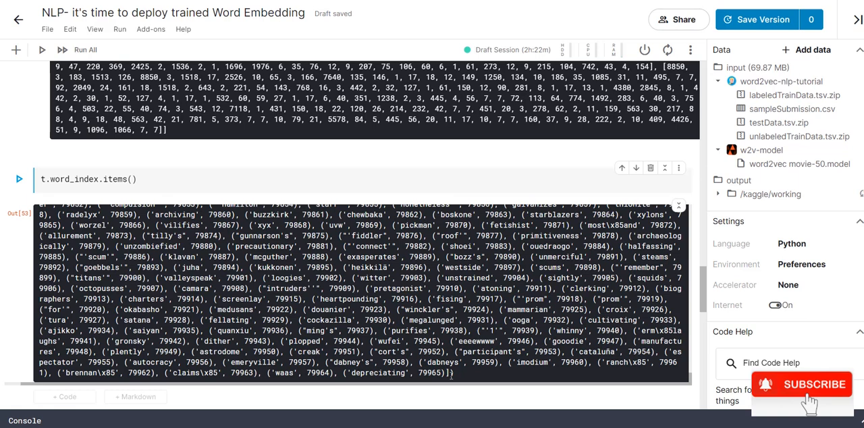
{"action": "scroll", "scroll_direction": "down", "scroll_amount": 3}
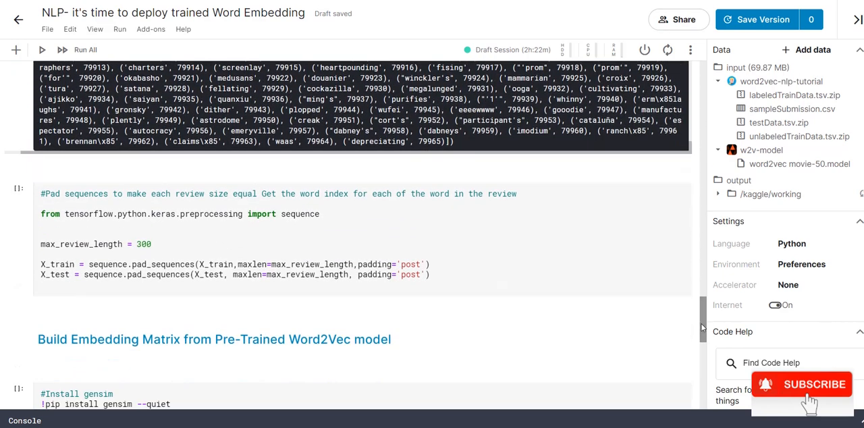
{"action": "left_click", "coordinate": [95, 253]}
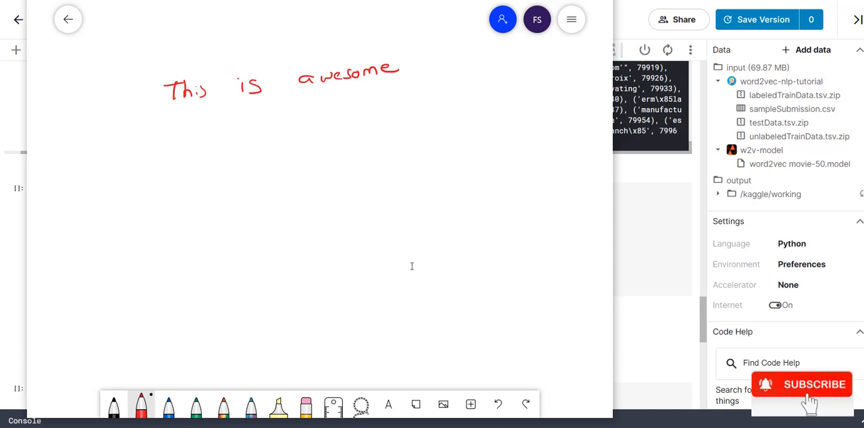
Write 11, 20, 30 under 'This is awesome', plus a second row padded with zeros.
{"action": "left_click_drag", "start_coordinate": [188, 108], "coordinate": [187, 123]}
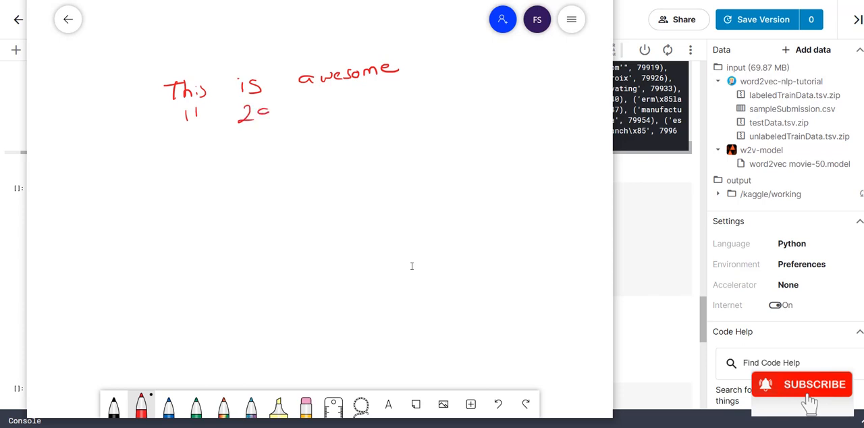
{"action": "left_click_drag", "start_coordinate": [331, 91], "coordinate": [361, 101]}
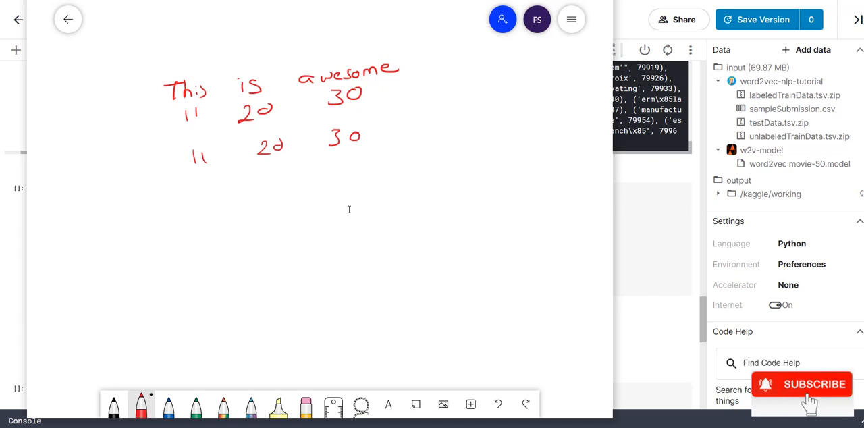
{"action": "left_click_drag", "start_coordinate": [378, 135], "coordinate": [439, 135]}
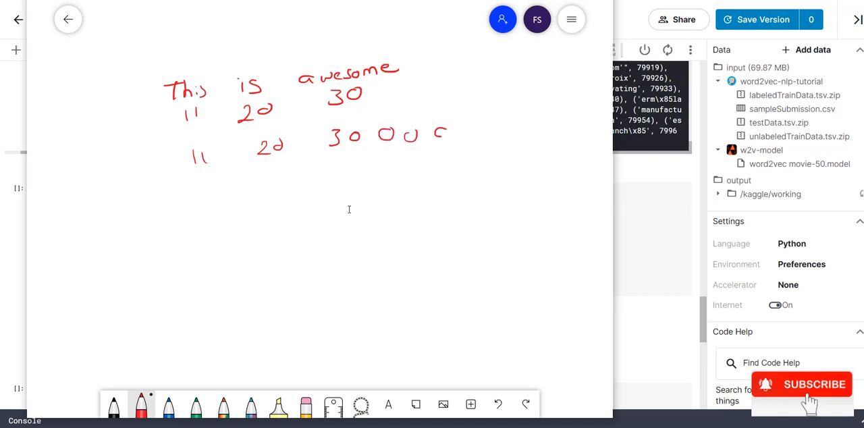
{"action": "left_click_drag", "start_coordinate": [432, 132], "coordinate": [530, 125]}
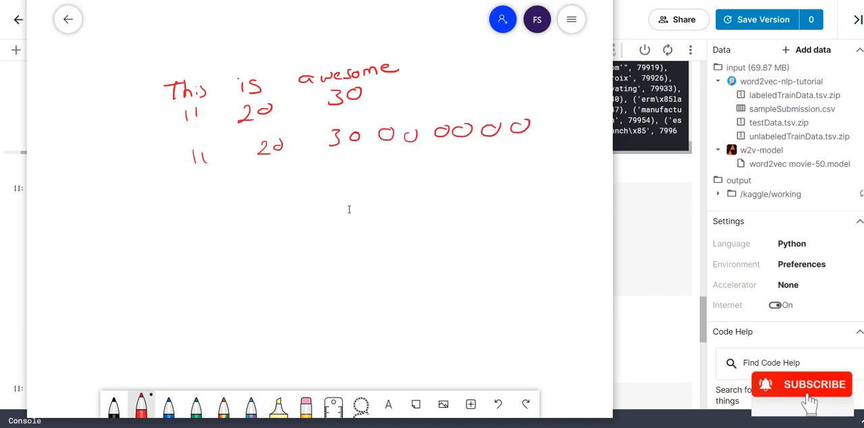
{"action": "left_click_drag", "start_coordinate": [385, 154], "coordinate": [510, 152]}
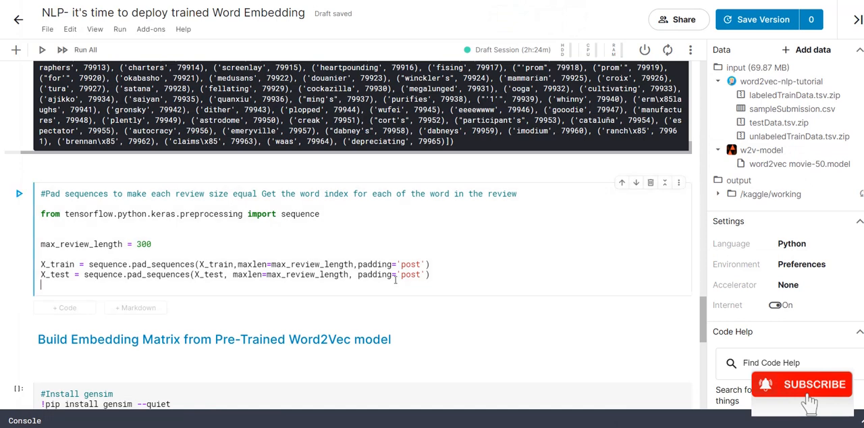
Run the pad_sequences cell, padding training and test reviews to 300 tokens.
{"action": "left_click", "coordinate": [19, 194]}
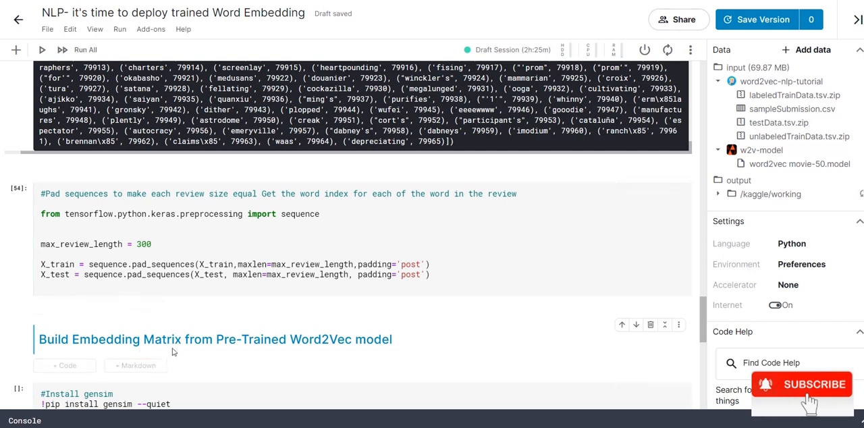
Run the gensim cell that loads the pre-trained Word2Vec model and its embedding length.
{"action": "scroll", "scroll_direction": "down", "scroll_amount": 3}
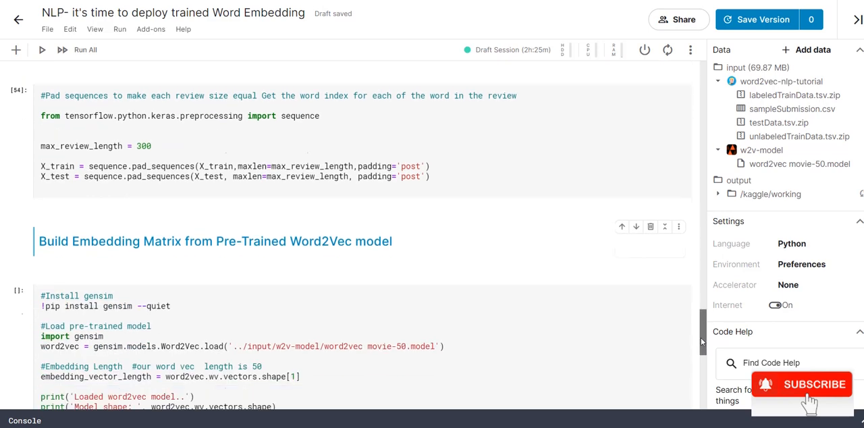
{"action": "scroll", "scroll_direction": "down", "scroll_amount": 3}
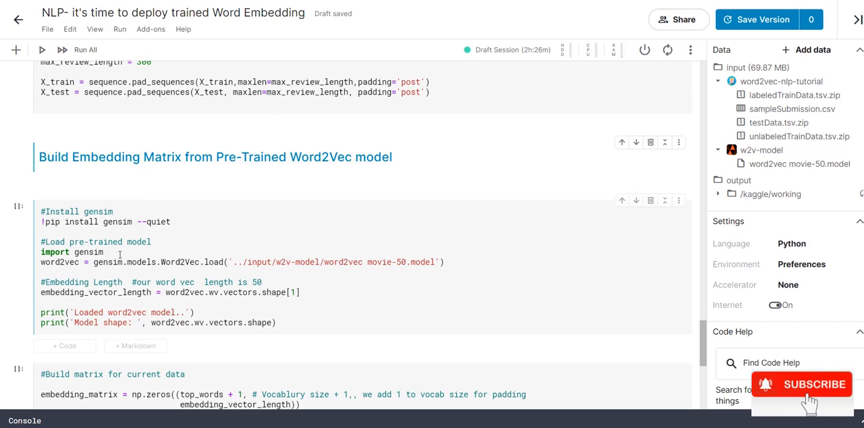
{"action": "left_click", "coordinate": [279, 262]}
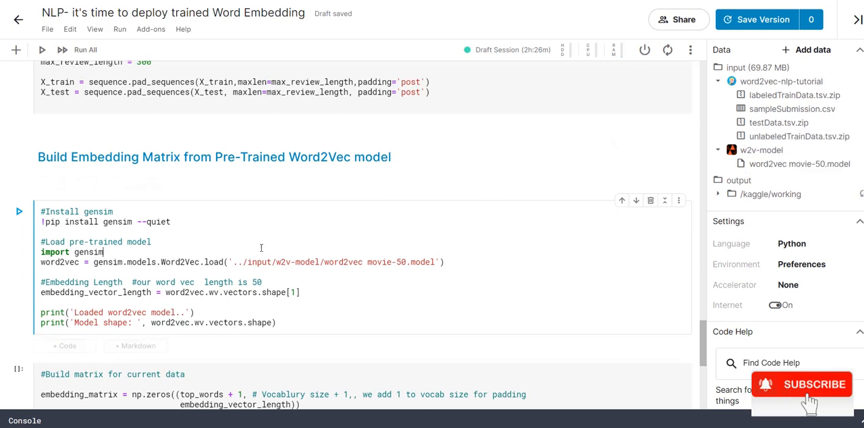
{"action": "mouse_move", "coordinate": [312, 296]}
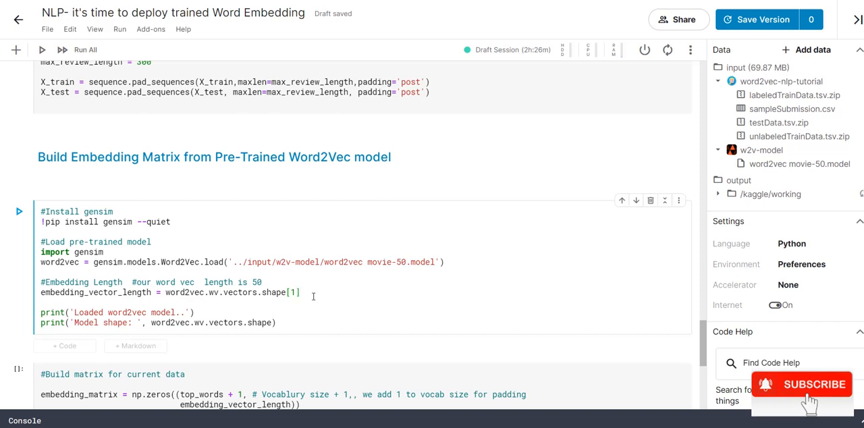
{"action": "left_click", "coordinate": [19, 211]}
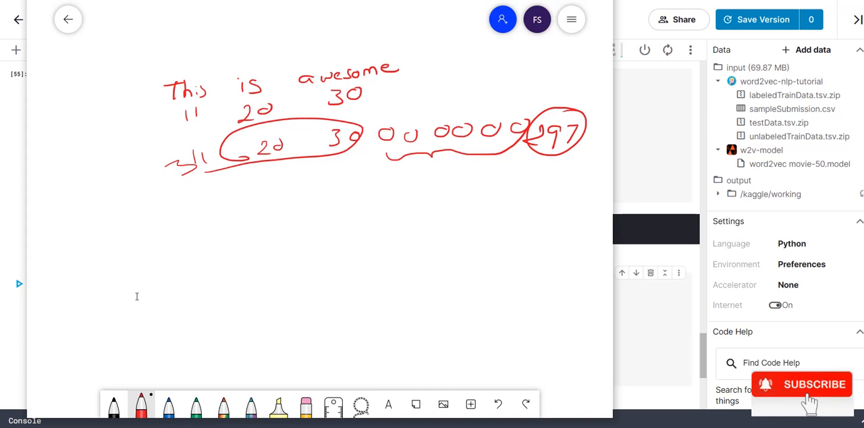
Draw the matrix with row numbers, a 10+1 rows note, 50 (WE) columns, and zero rows.
{"action": "left_click_drag", "start_coordinate": [114, 193], "coordinate": [115, 202]}
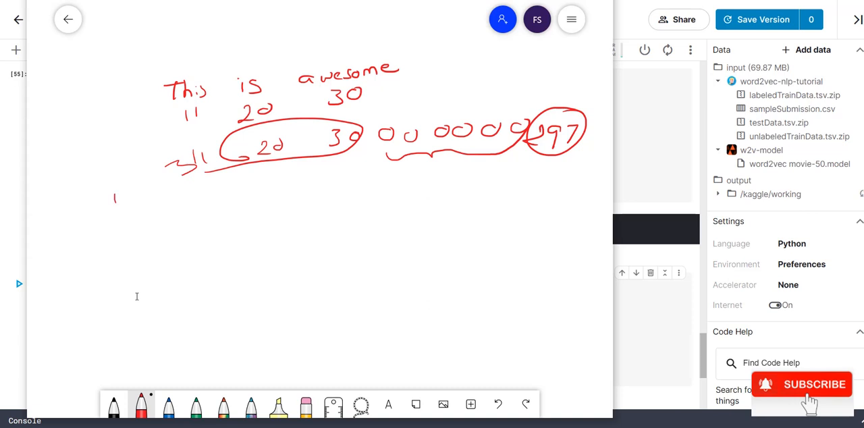
{"action": "left_click_drag", "start_coordinate": [118, 216], "coordinate": [121, 253]}
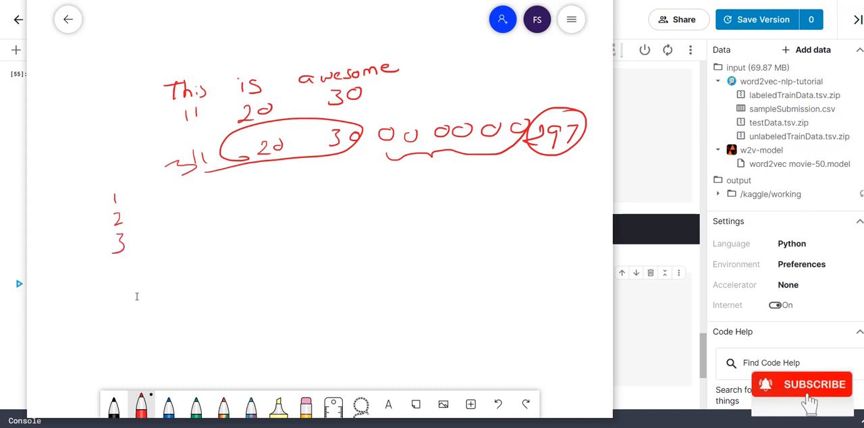
{"action": "left_click_drag", "start_coordinate": [101, 347], "coordinate": [132, 347]}
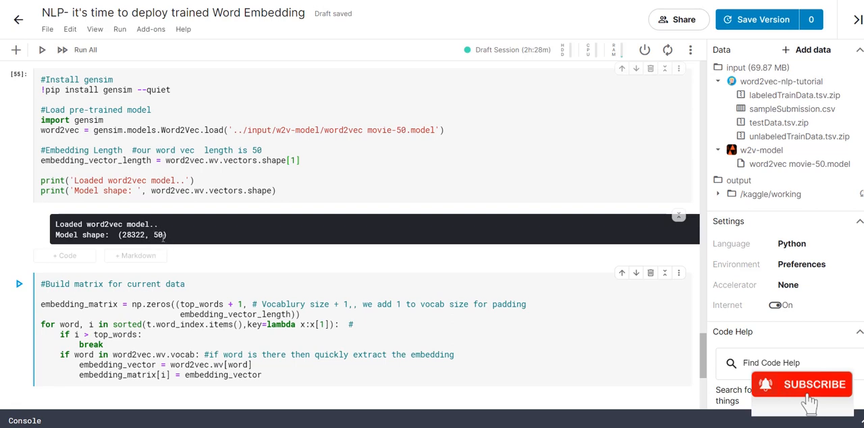
{"action": "left_click", "coordinate": [503, 19]}
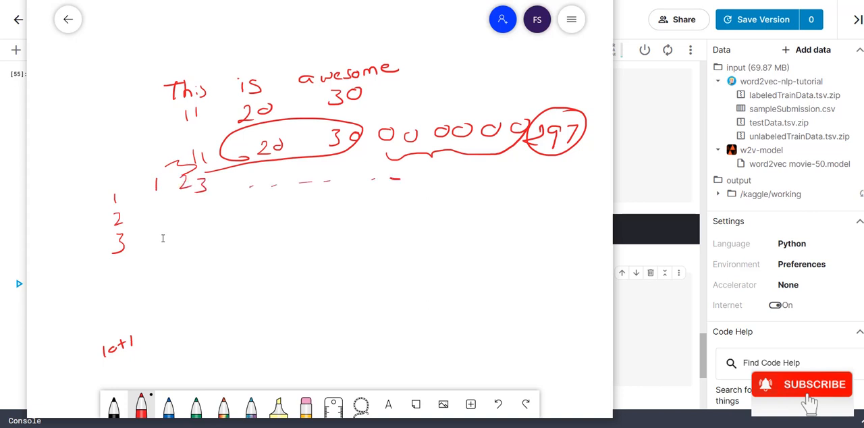
{"action": "left_click_drag", "start_coordinate": [476, 165], "coordinate": [510, 167]}
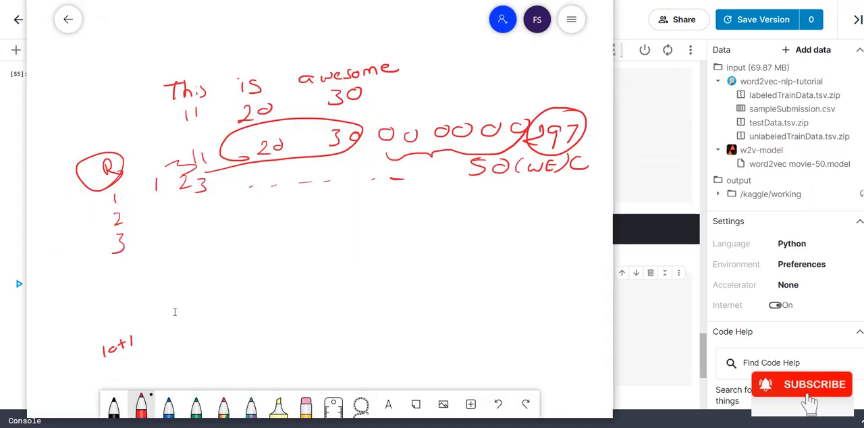
{"action": "left_click_drag", "start_coordinate": [155, 213], "coordinate": [219, 212]}
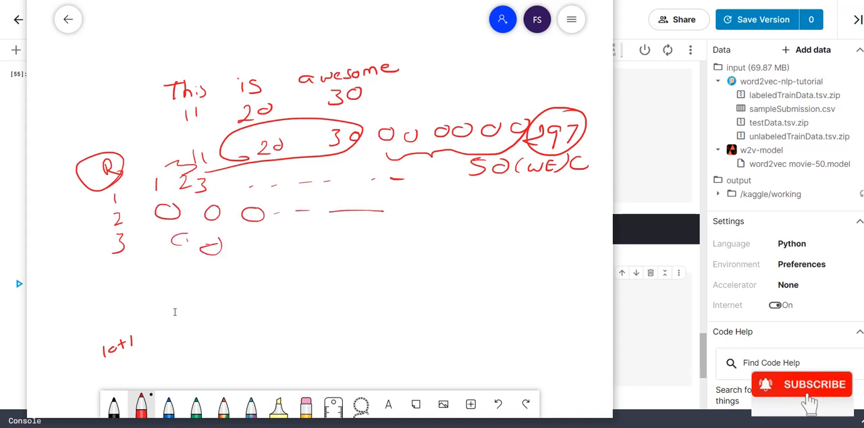
Extend the zero rows, then fill and circle word 4's row with embedding values.
{"action": "left_click", "coordinate": [67, 19]}
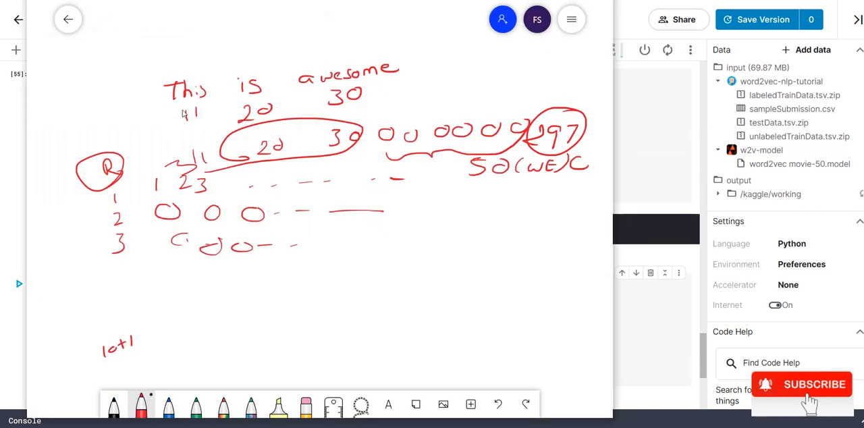
{"action": "left_click_drag", "start_coordinate": [121, 283], "coordinate": [128, 303]}
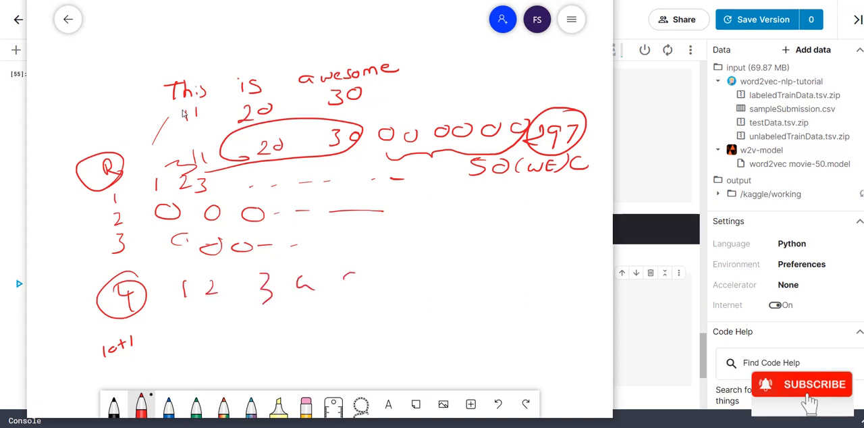
{"action": "left_click_drag", "start_coordinate": [344, 283], "coordinate": [553, 284]}
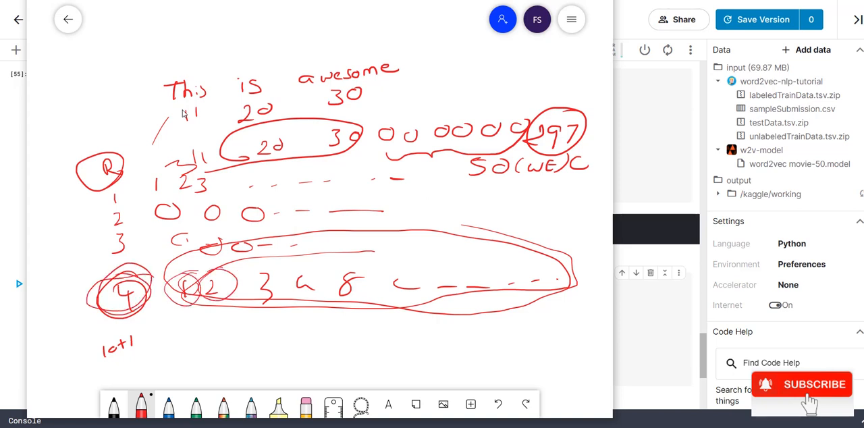
{"action": "left_click_drag", "start_coordinate": [513, 263], "coordinate": [554, 283]}
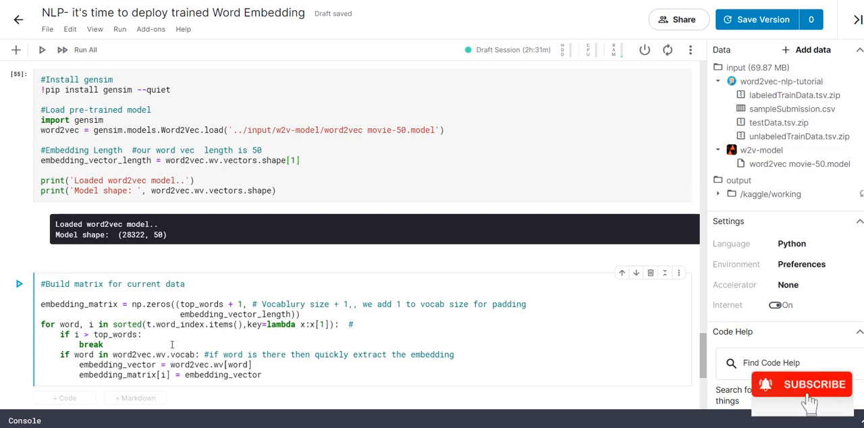
Look up the embedding vector for the word 'great'.
{"action": "scroll", "scroll_direction": "down", "scroll_amount": 3}
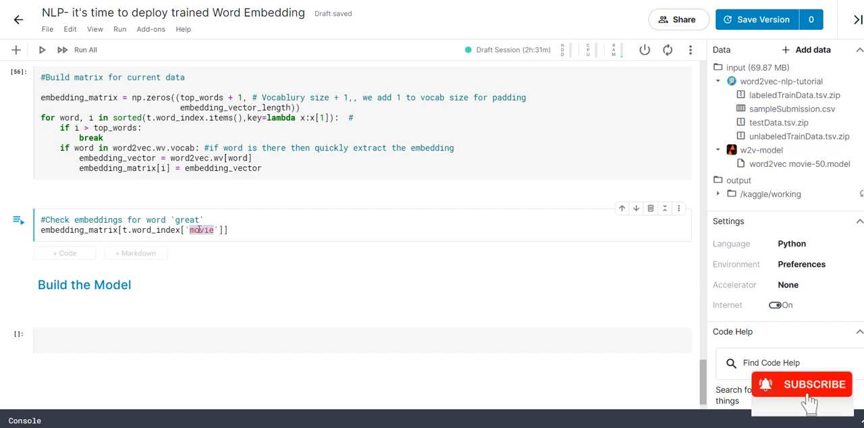
{"action": "type", "text": "great"}
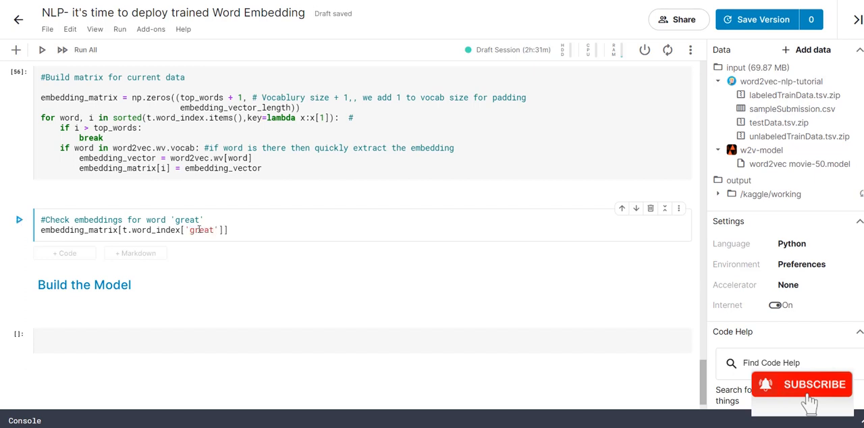
{"action": "left_click", "coordinate": [19, 220]}
{"action": "type", "text": "m"}
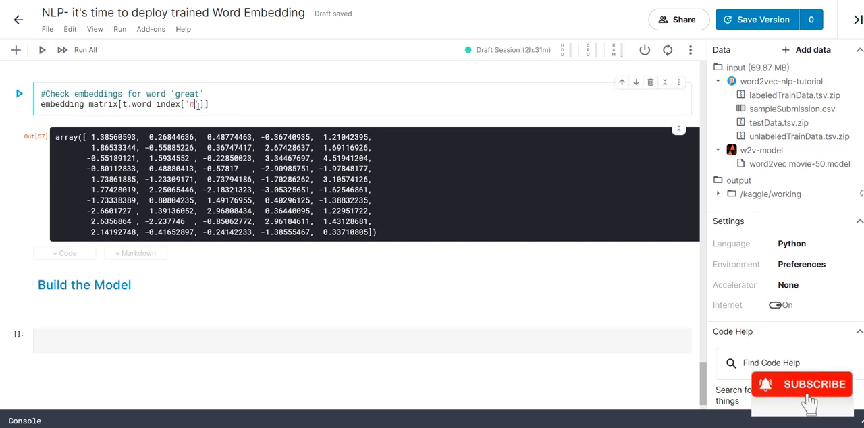
Replace the looked-up word with 'elequent' to test an unknown word.
{"action": "type", "text": "y"}
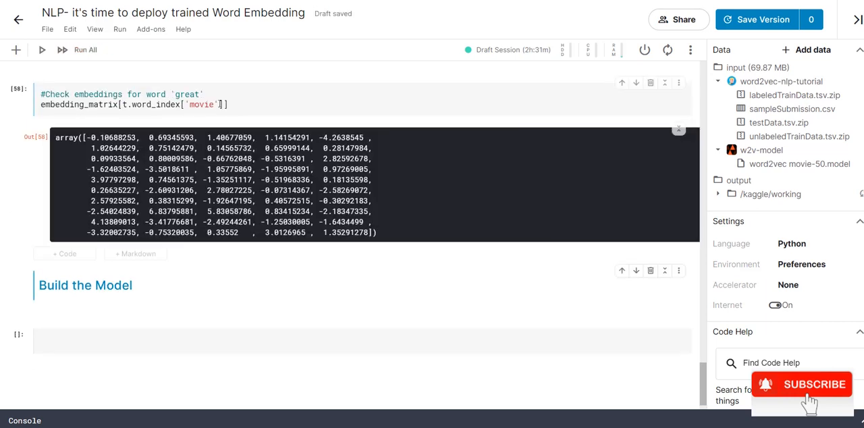
{"action": "double_click", "coordinate": [201, 104]}
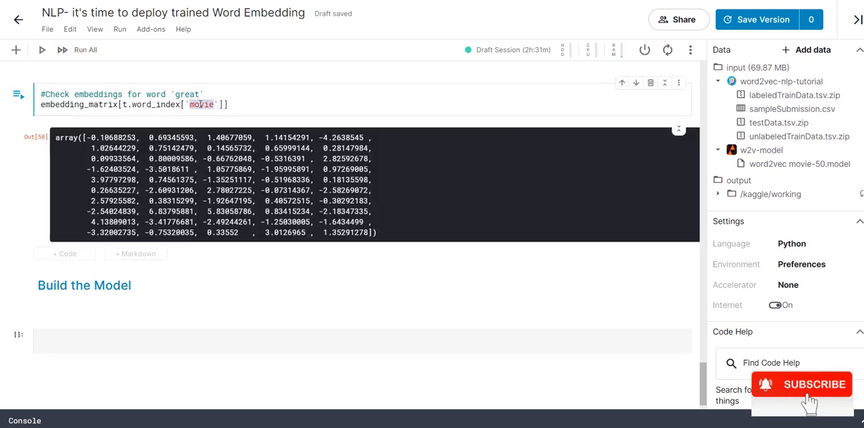
{"action": "type", "text": "elequent"}
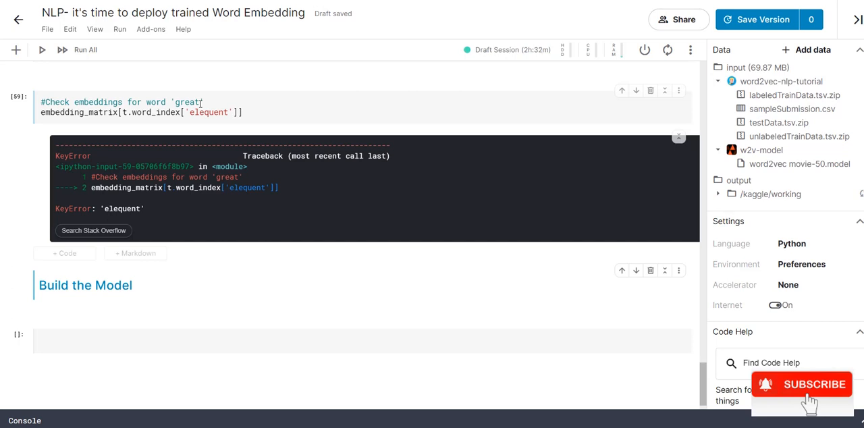
{"action": "scroll", "scroll_direction": "down", "scroll_amount": 3}
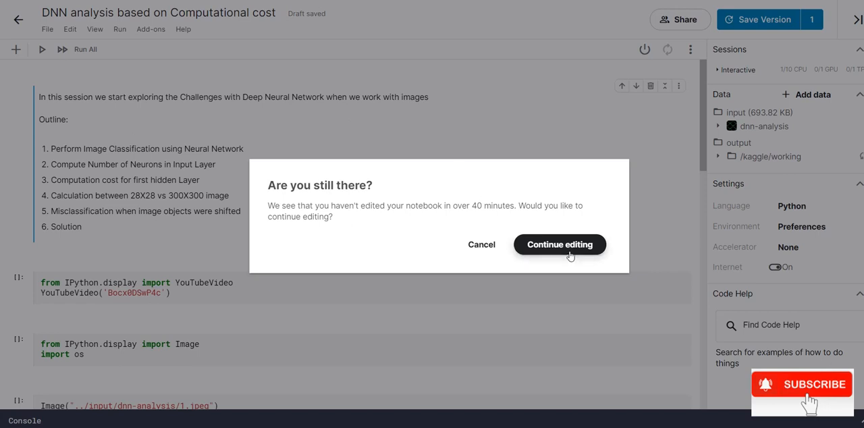
{"action": "left_click", "coordinate": [559, 245]}
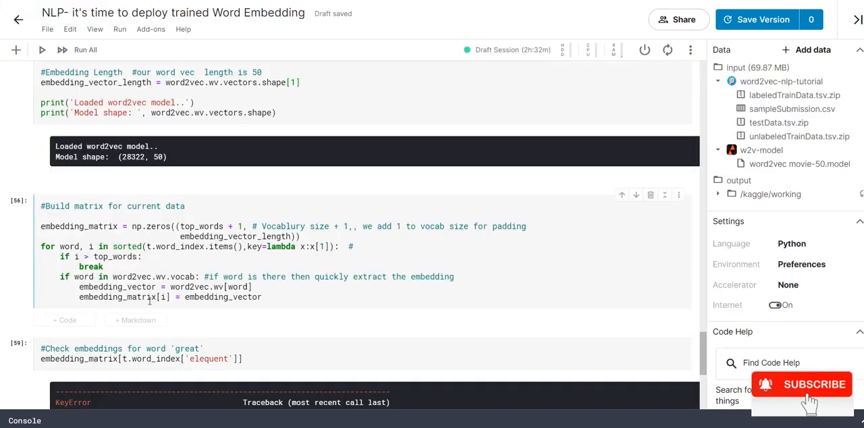
{"action": "mouse_move", "coordinate": [198, 336]}
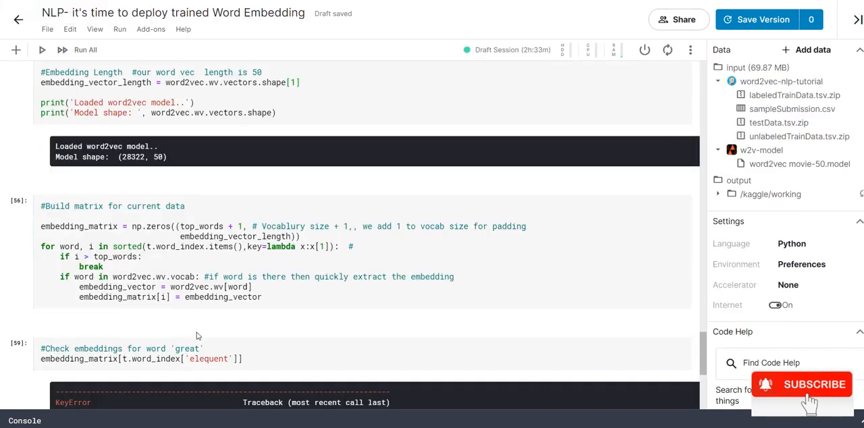